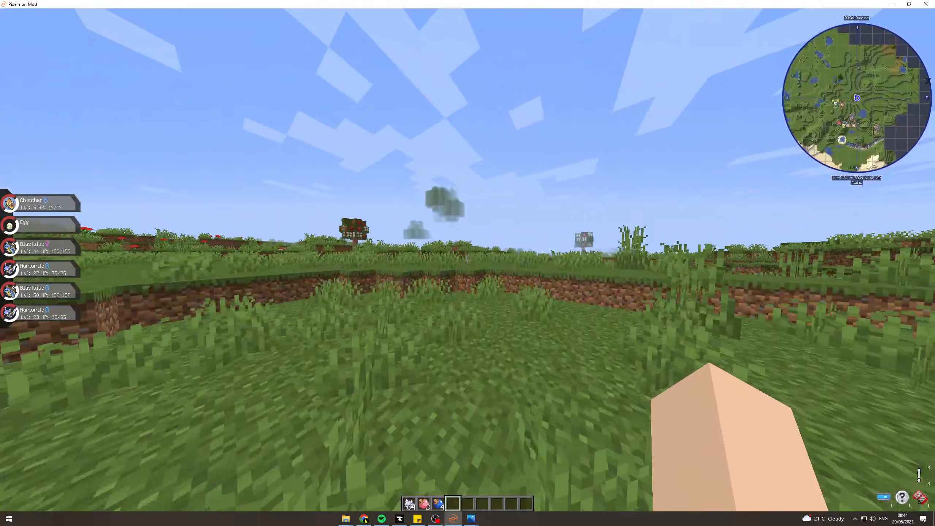
Free the mouse via the inventory and switch from the game to the Chrome browser.
key(e)
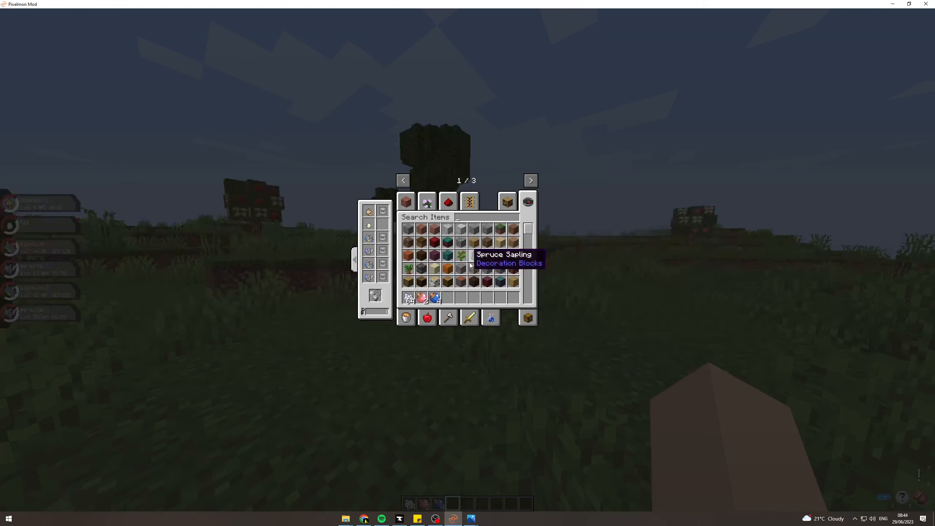
click(363, 518)
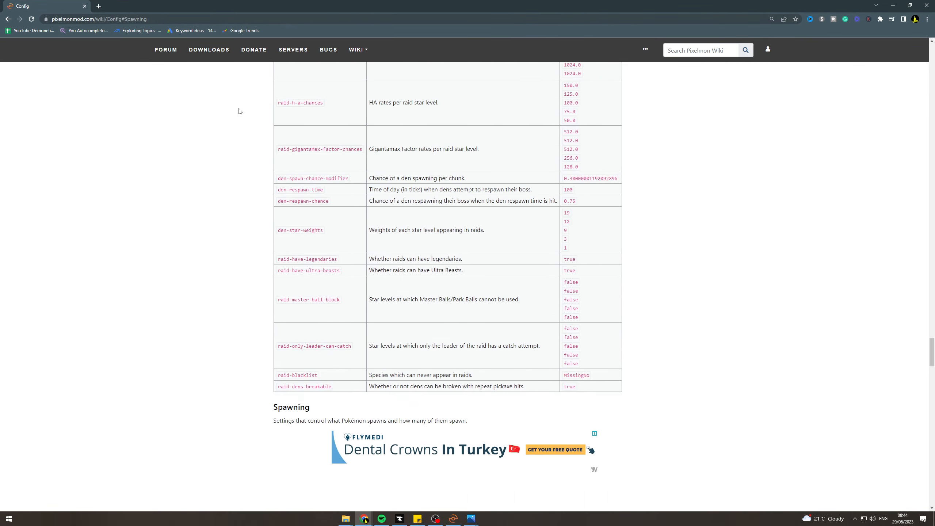
Search the wiki for 'config' and scroll the Config page to its Contents box.
scroll(down, 3)
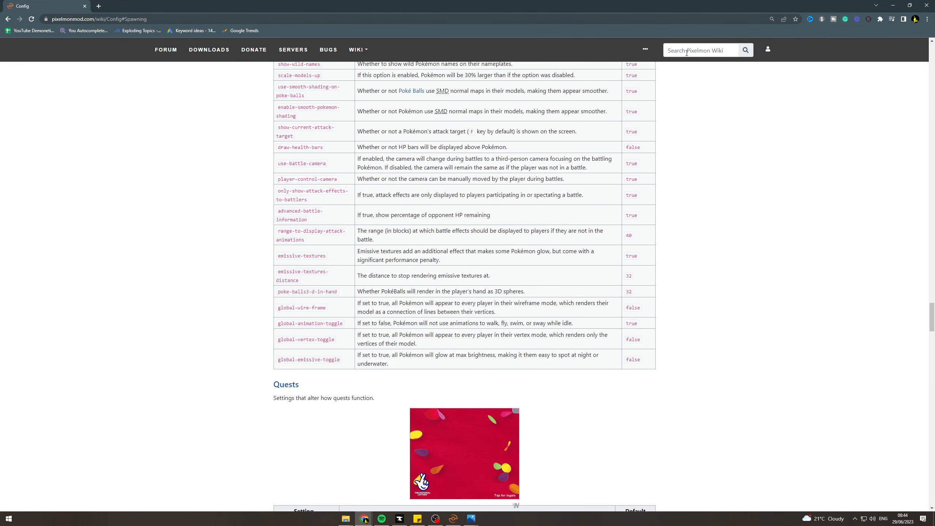
text(config)
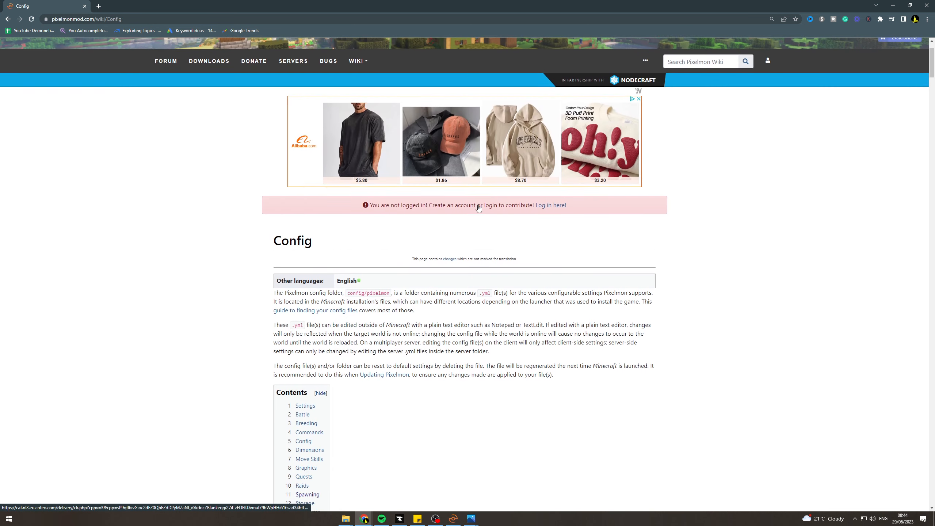
scroll(down, 3)
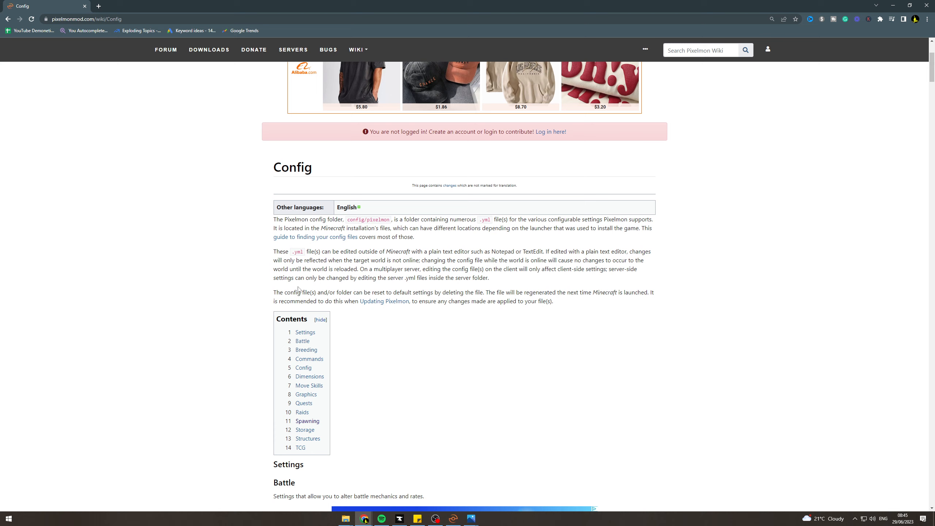
scroll(down, 3)
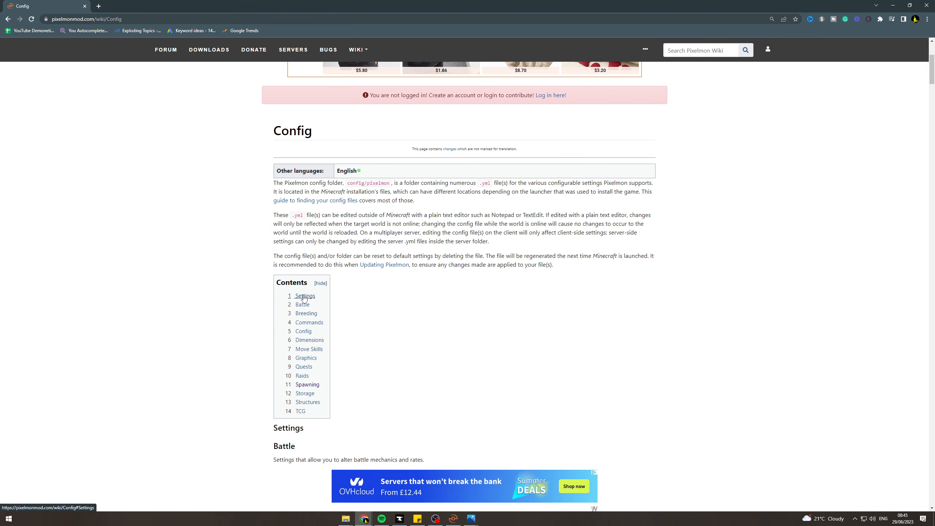
mouse_move(309, 339)
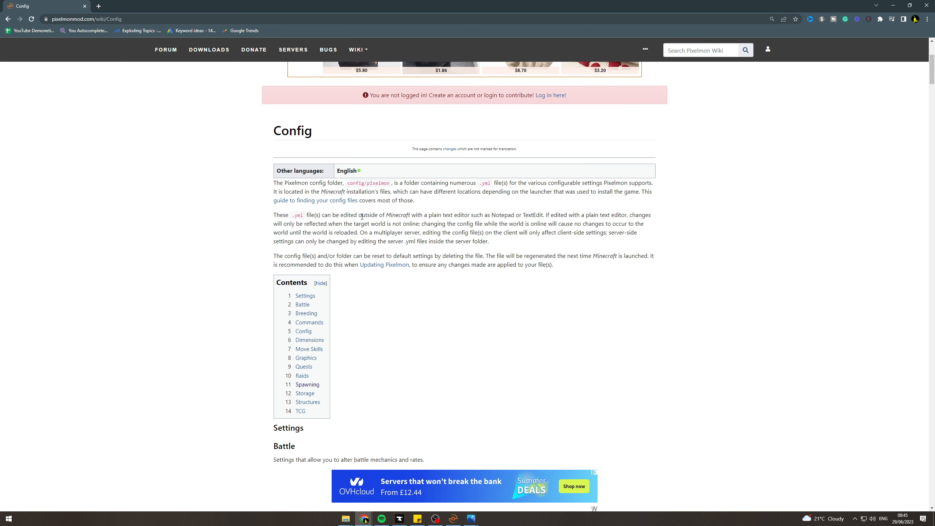
Jump to the Spawning section and scroll to the legendary-spawn-ticks row with default 25000.
click(307, 384)
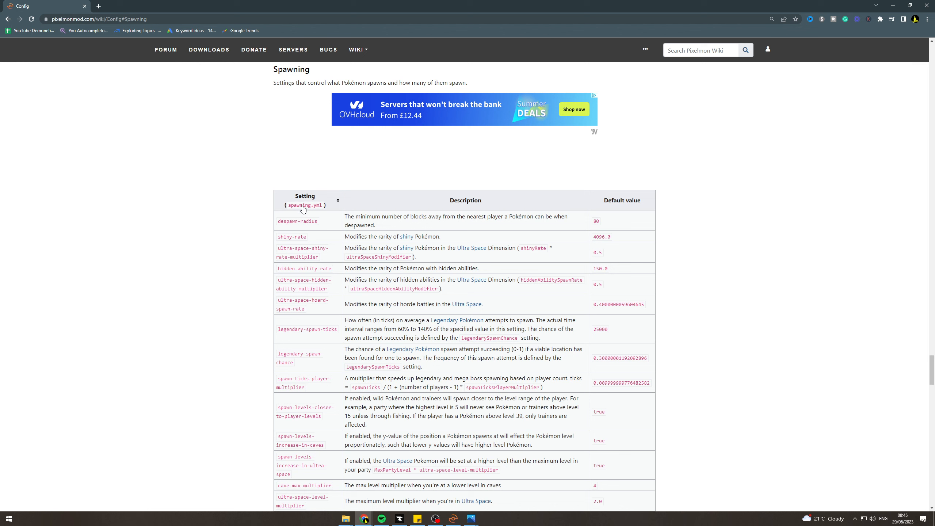
mouse_move(304, 205)
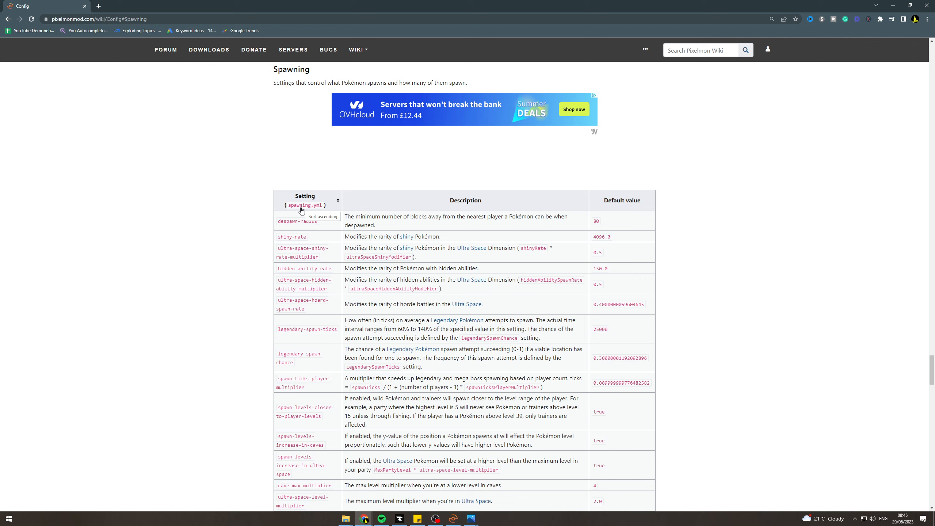
scroll(down, 3)
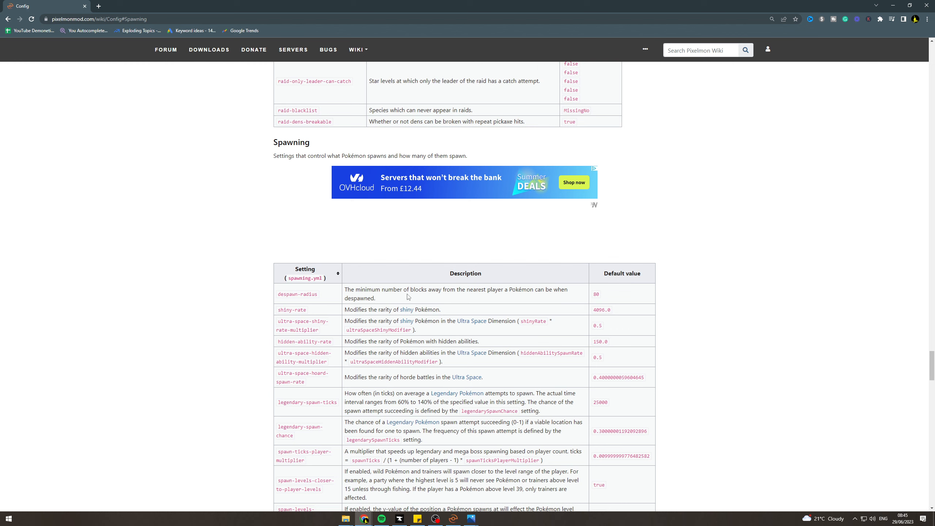
scroll(down, 3)
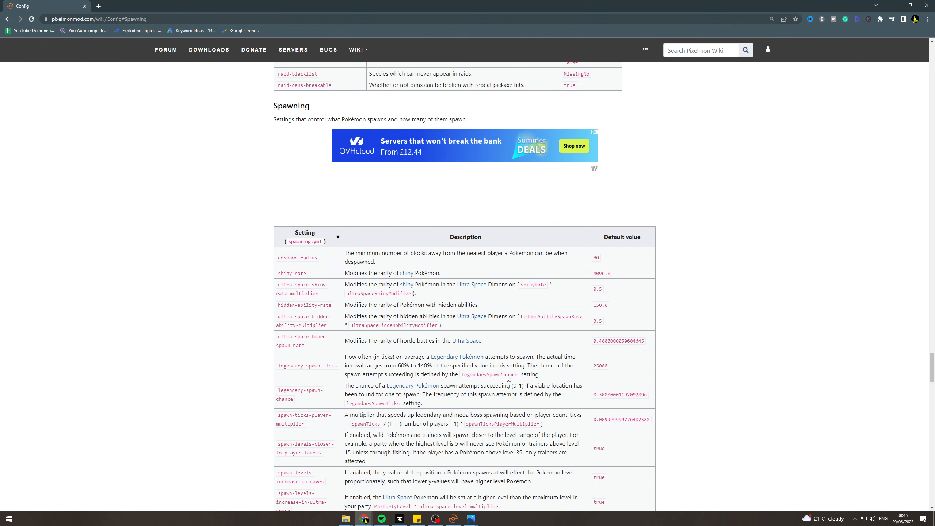
scroll(down, 3)
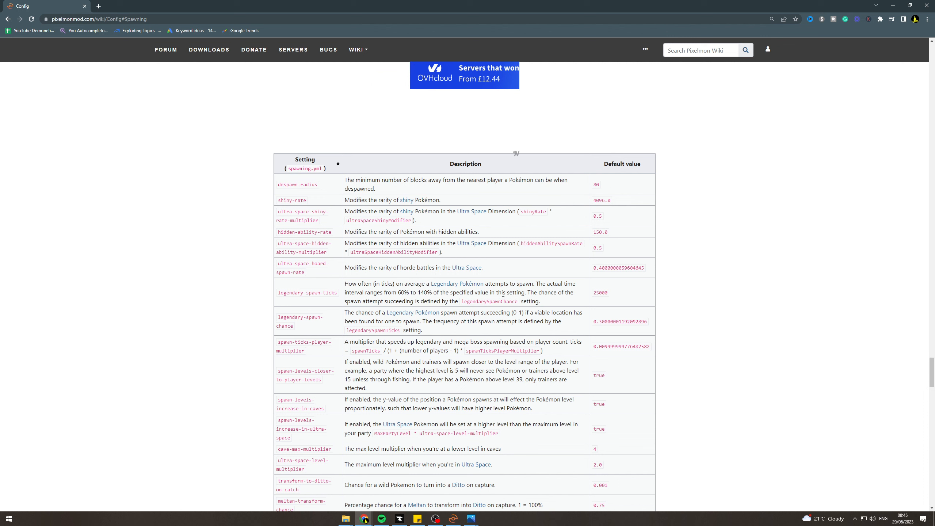
mouse_move(428, 310)
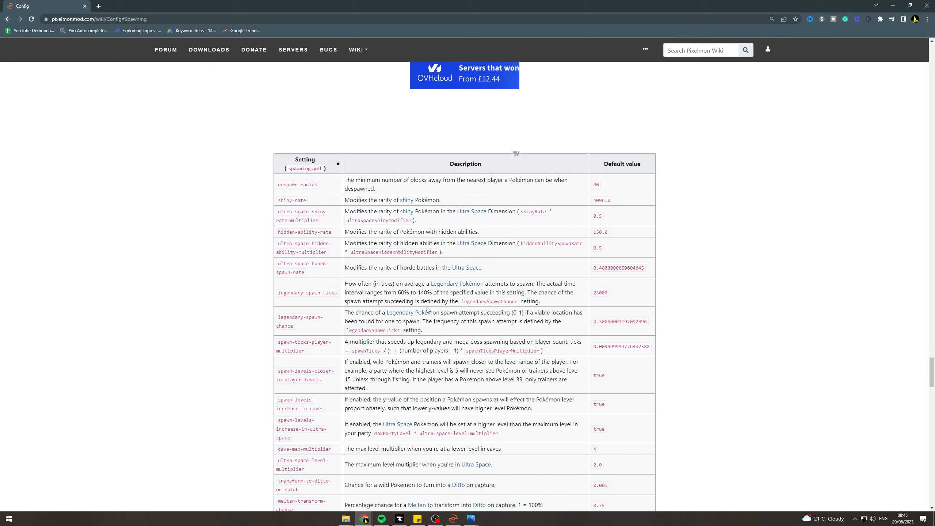
mouse_move(507, 310)
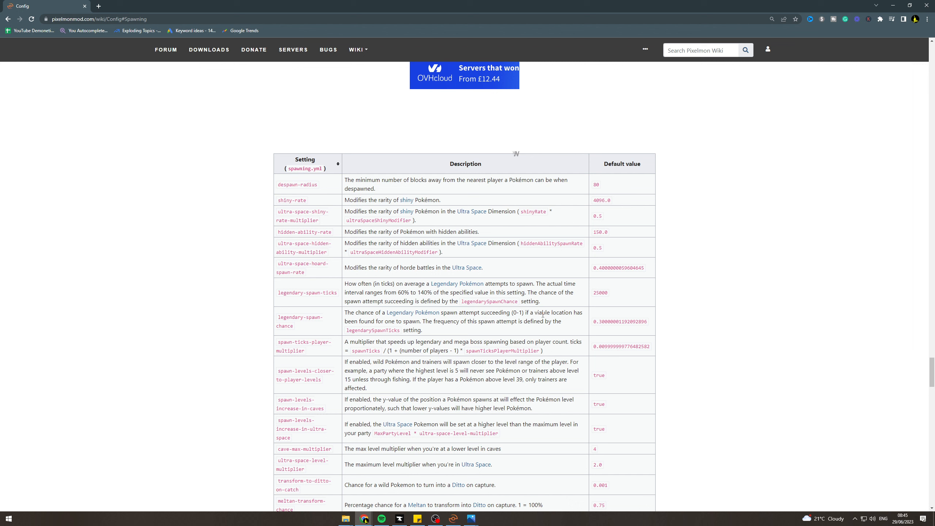
mouse_move(604, 321)
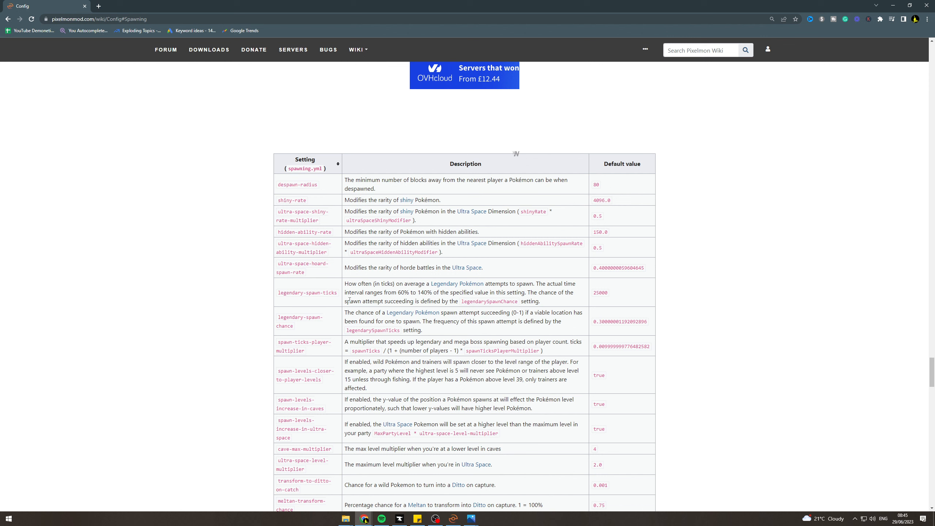
mouse_move(412, 313)
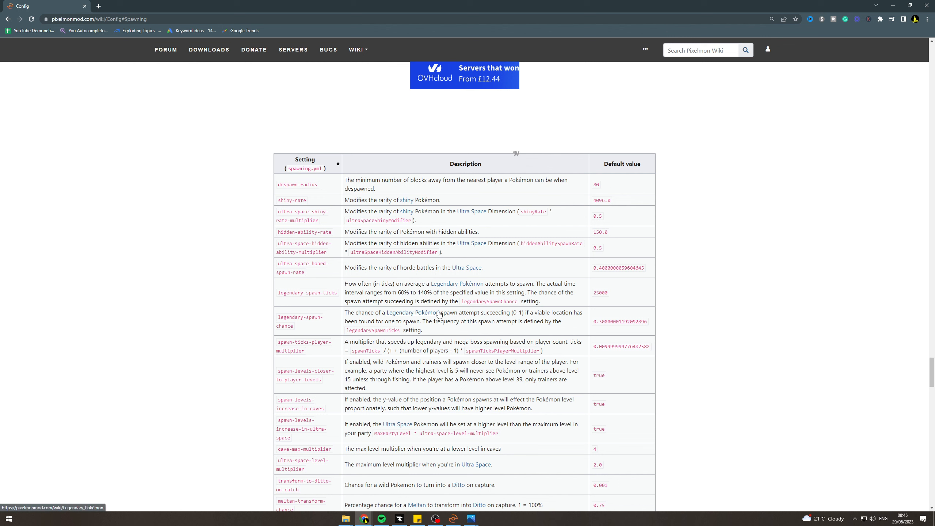
mouse_move(423, 334)
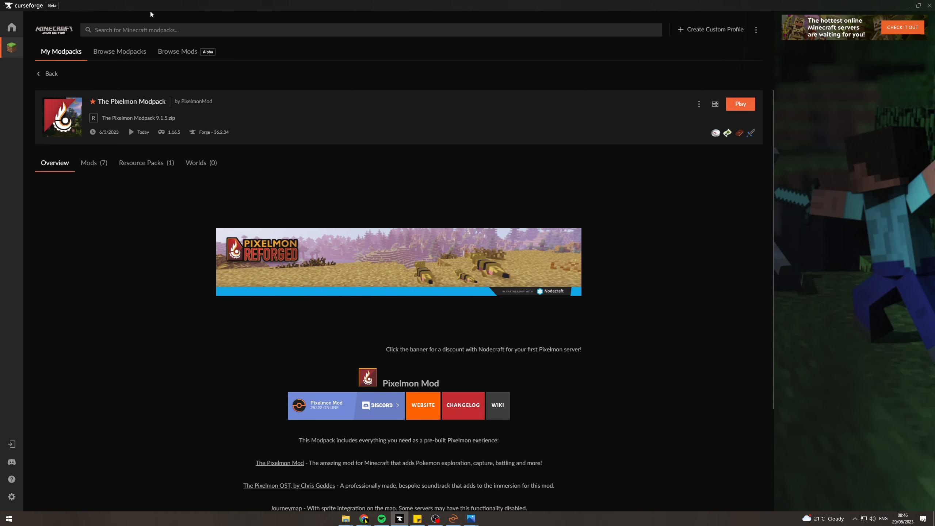
mouse_move(53, 73)
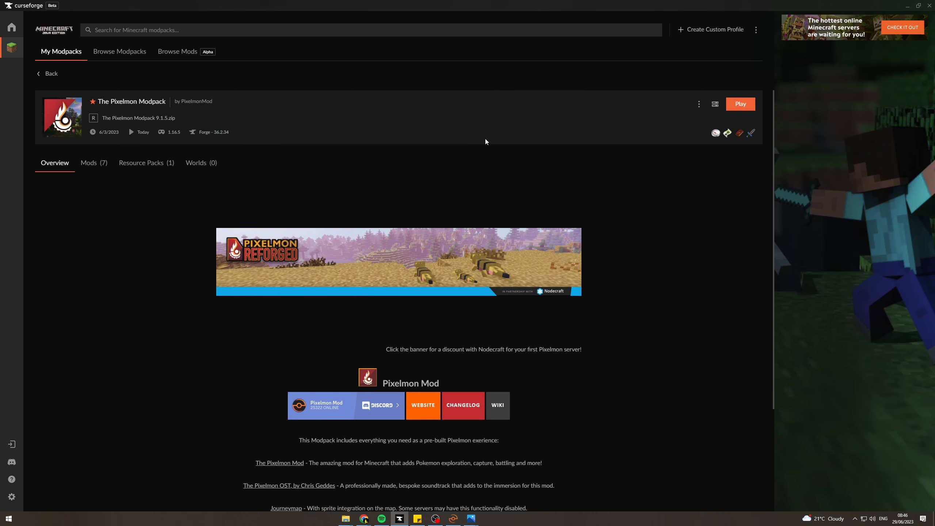
mouse_move(698, 103)
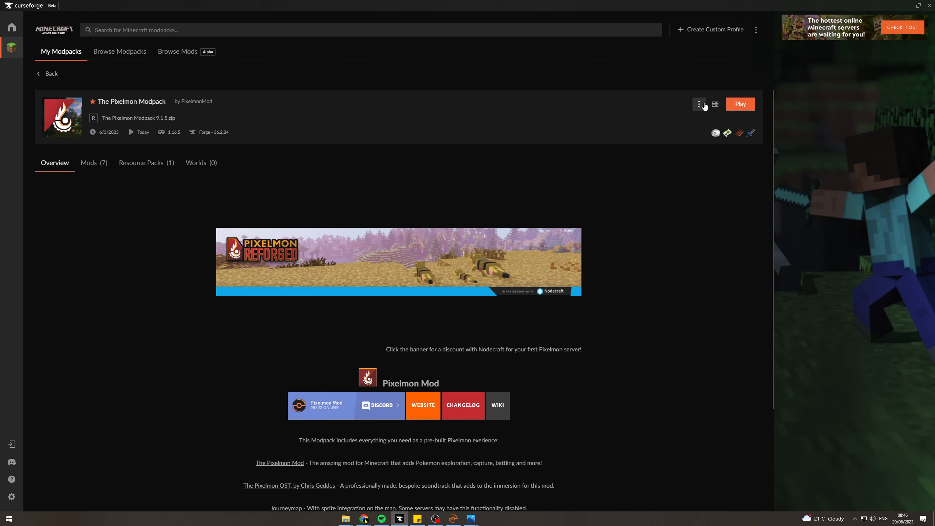
From the Pixelmon Modpack's three-dot menu, open the modpack folder on disk.
click(698, 104)
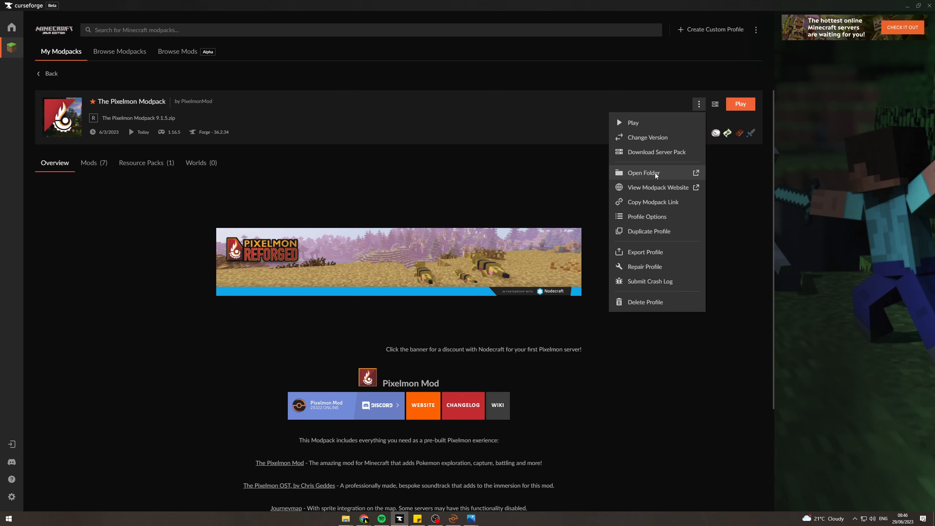
click(643, 172)
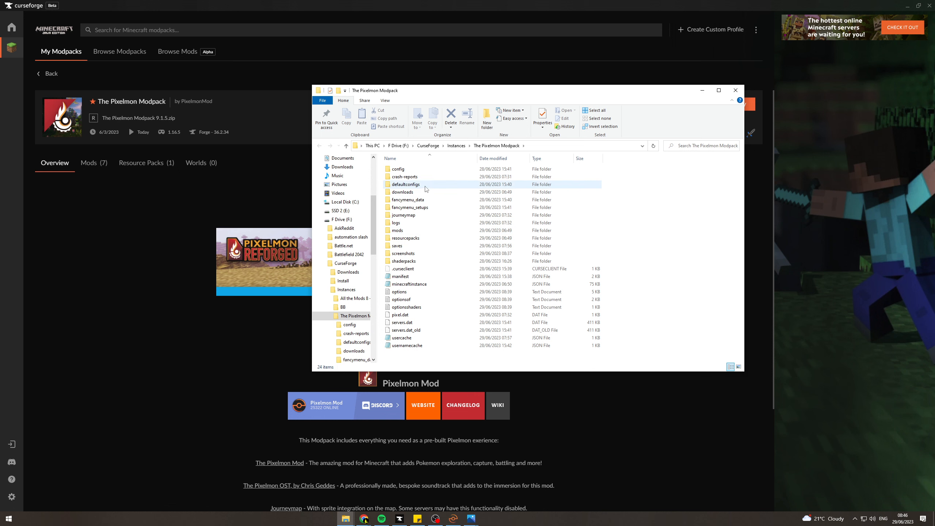
mouse_move(397, 231)
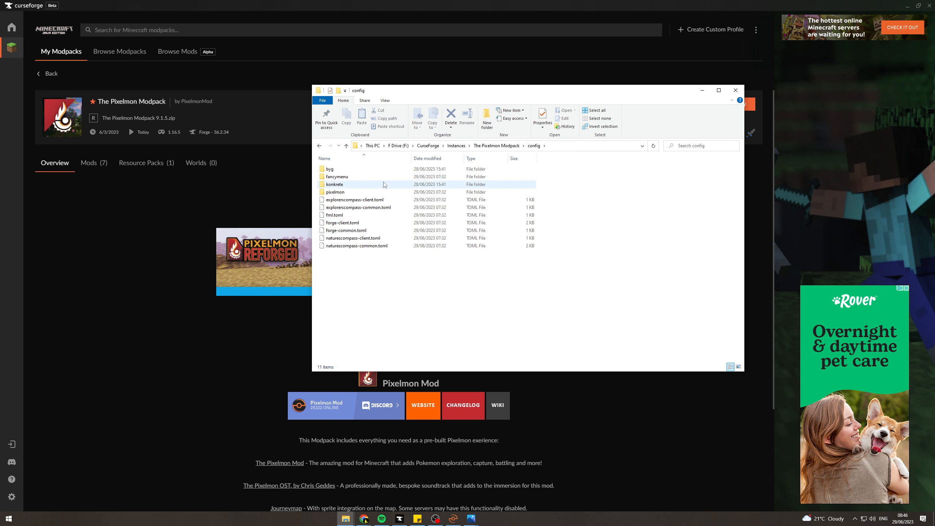
Go into config/pixelmon and open spawning.yml for editing in Notepad++.
double_click(334, 192)
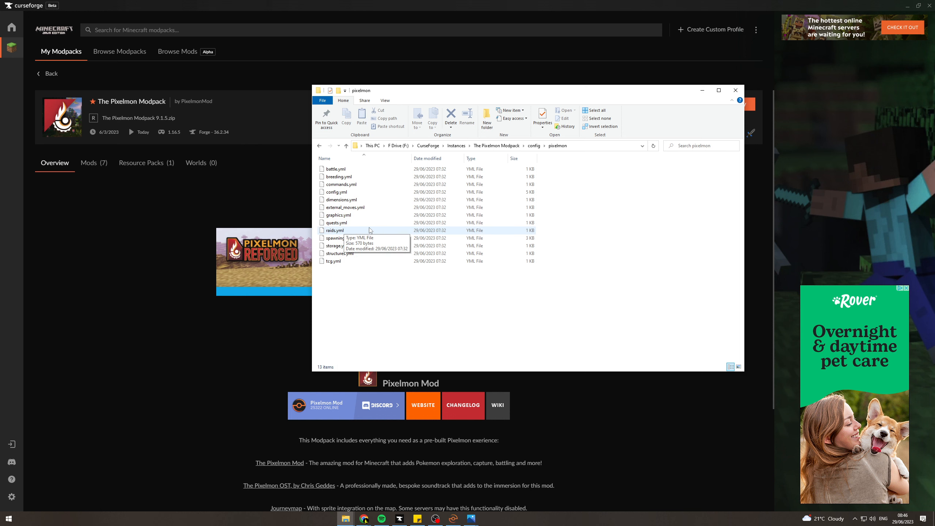
click(338, 238)
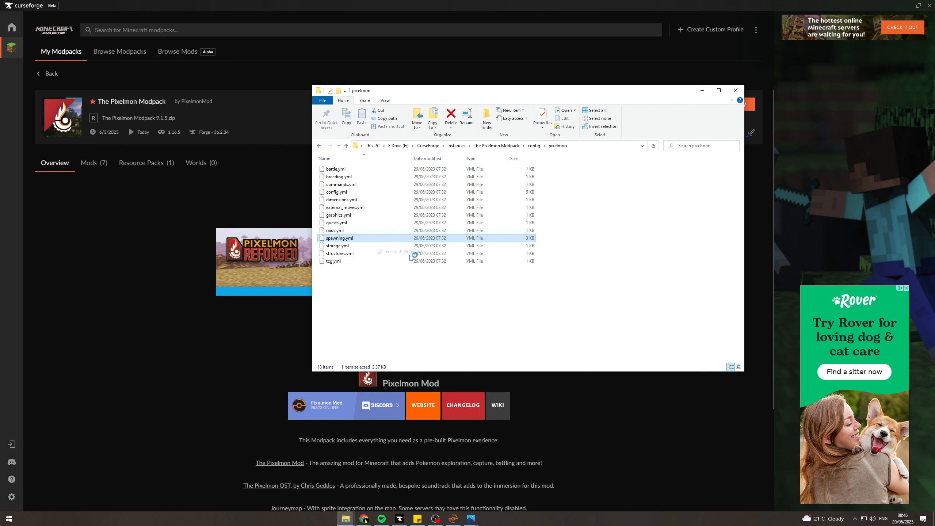
double_click(339, 238)
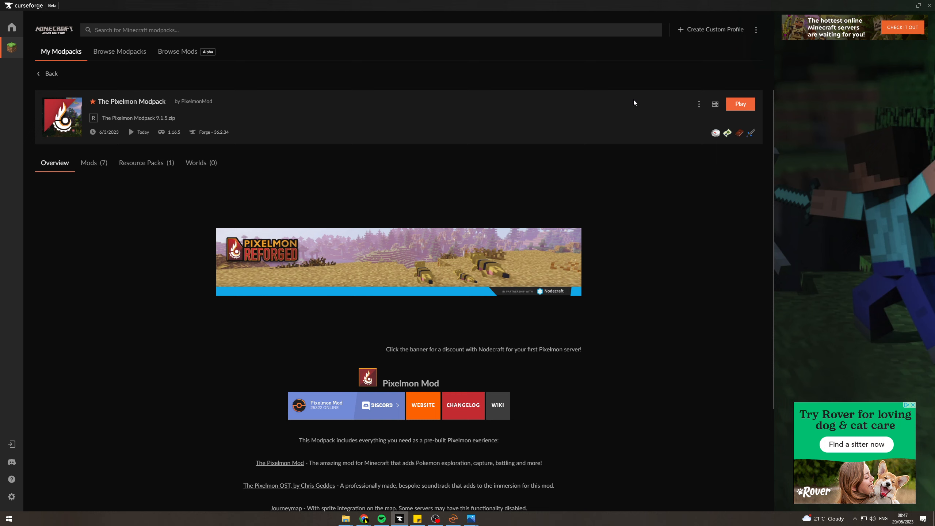
mouse_move(517, 351)
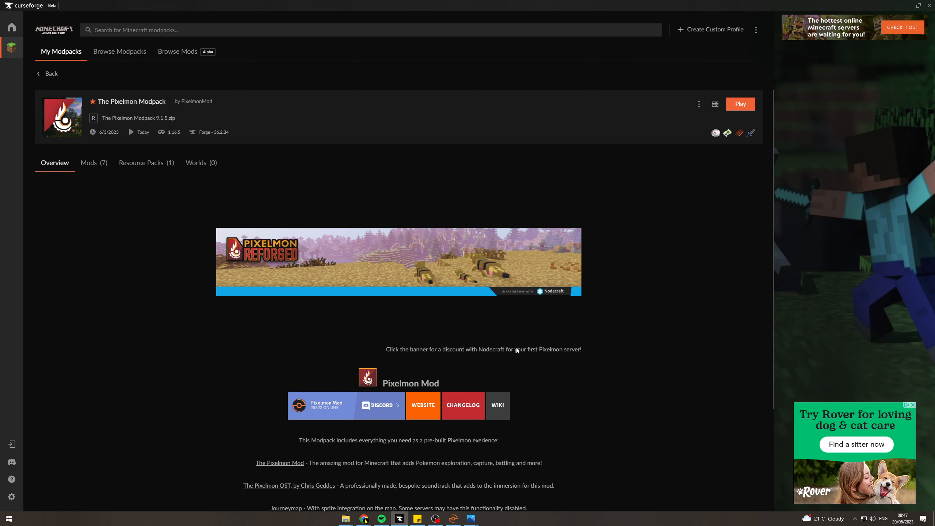
mouse_move(471, 495)
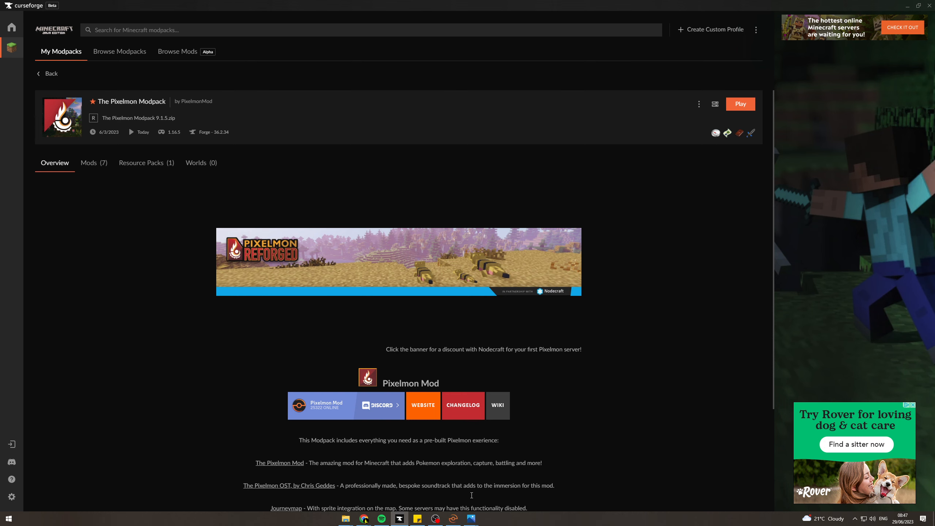
Return to the Minecraft window and close the inventory to resume playing.
click(739, 104)
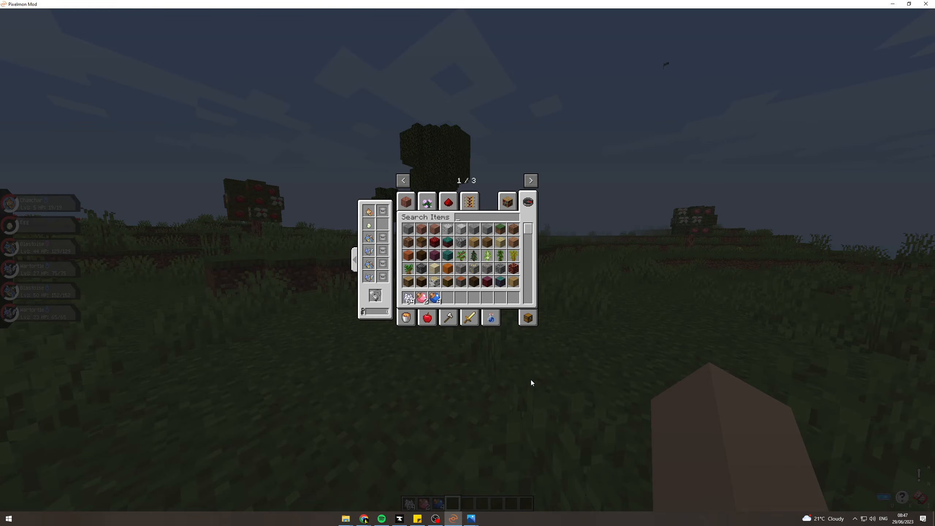
key(Escape)
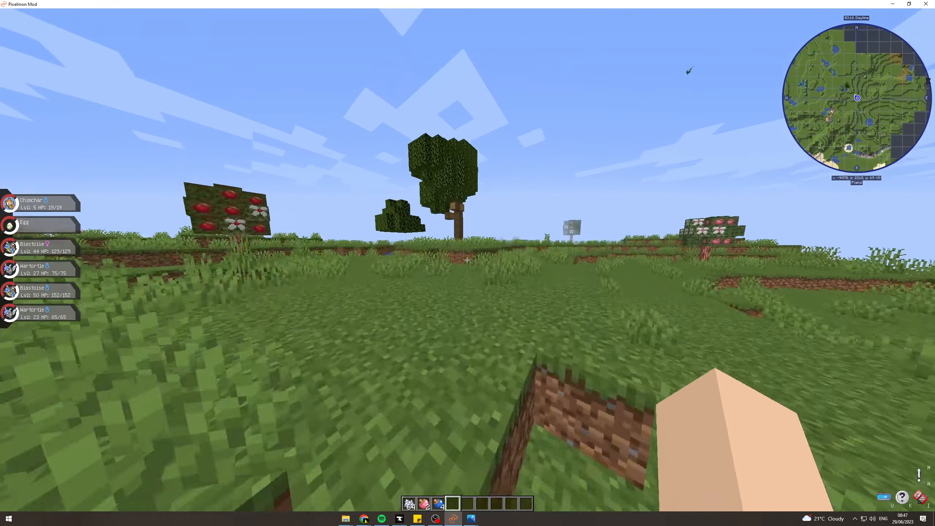